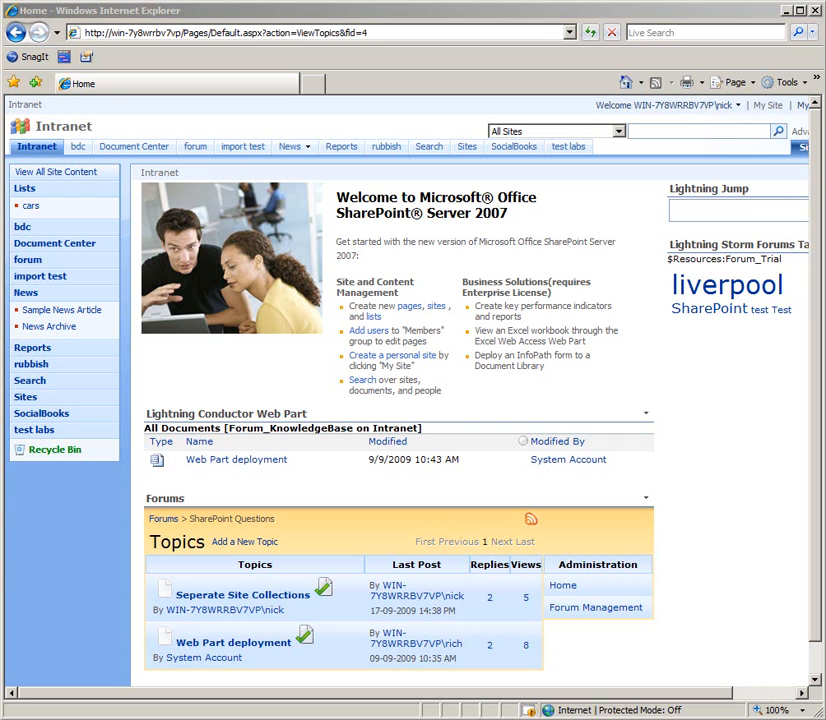
{"action": "mouse_move", "coordinate": [815, 454]}
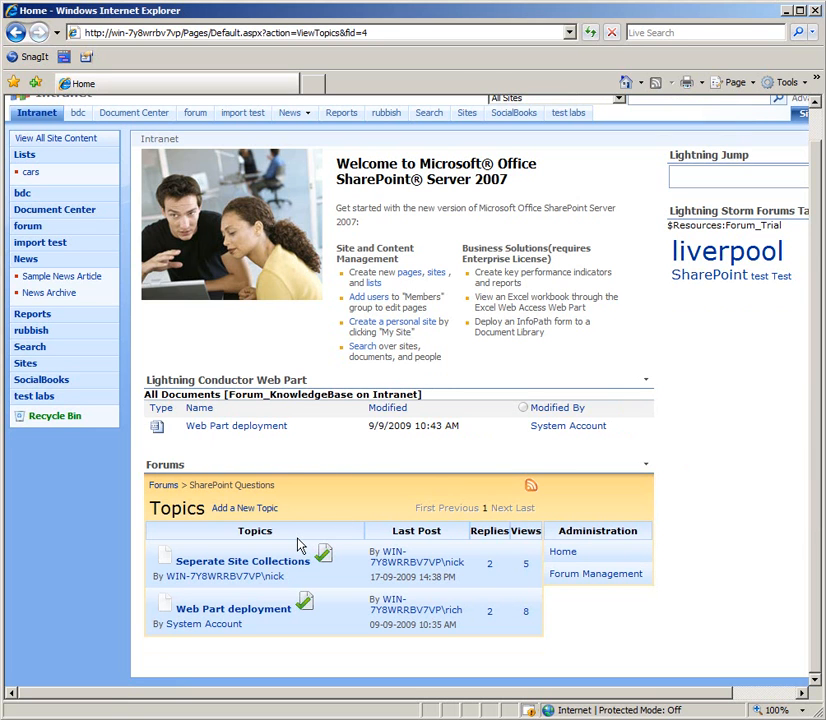
{"action": "mouse_move", "coordinate": [240, 561]}
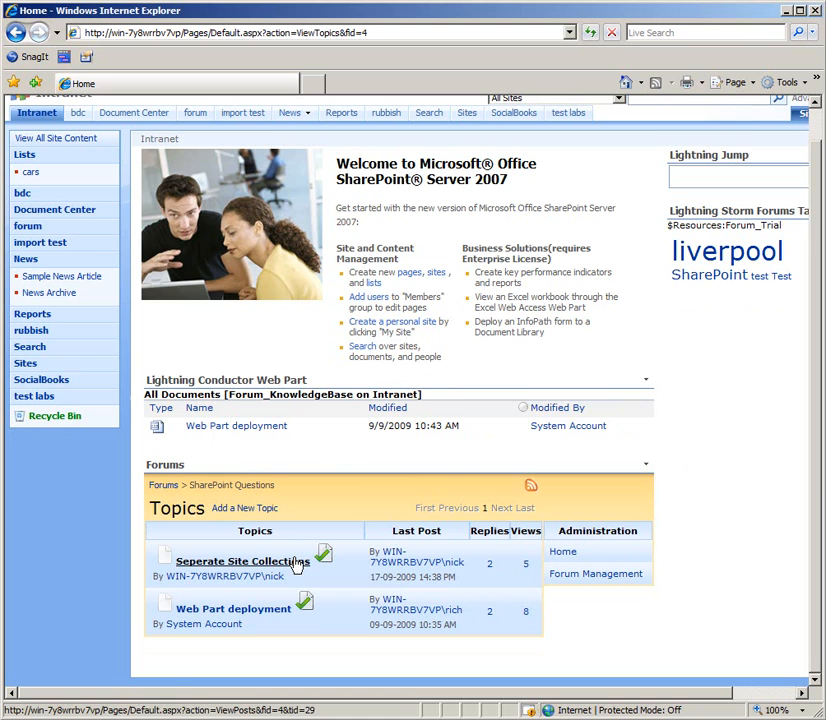
{"action": "mouse_move", "coordinate": [240, 561]}
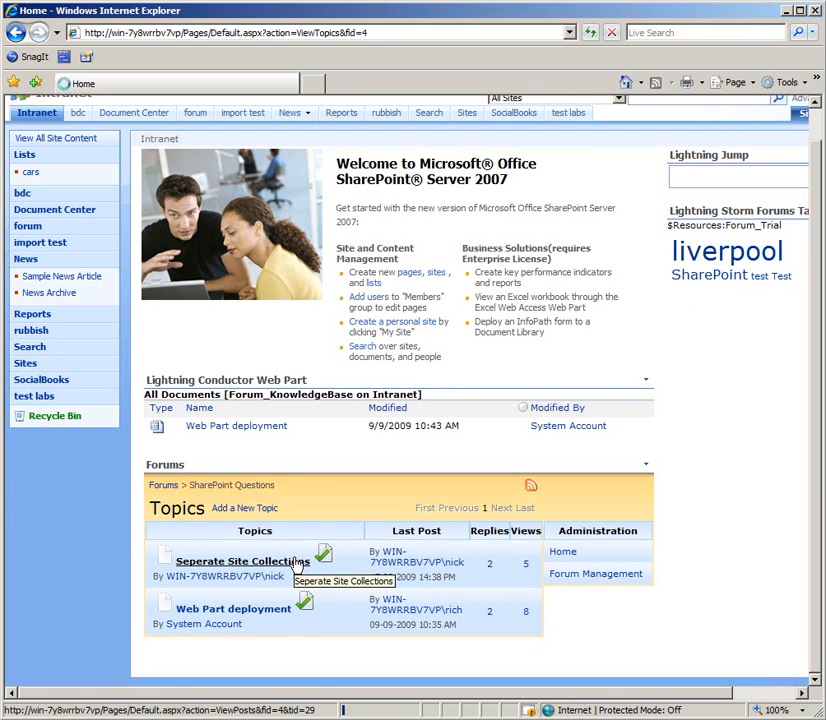
Open the Seperate Site Collections thread, reopening it from the topic list, and scroll to its posts.
{"action": "left_click", "coordinate": [233, 561]}
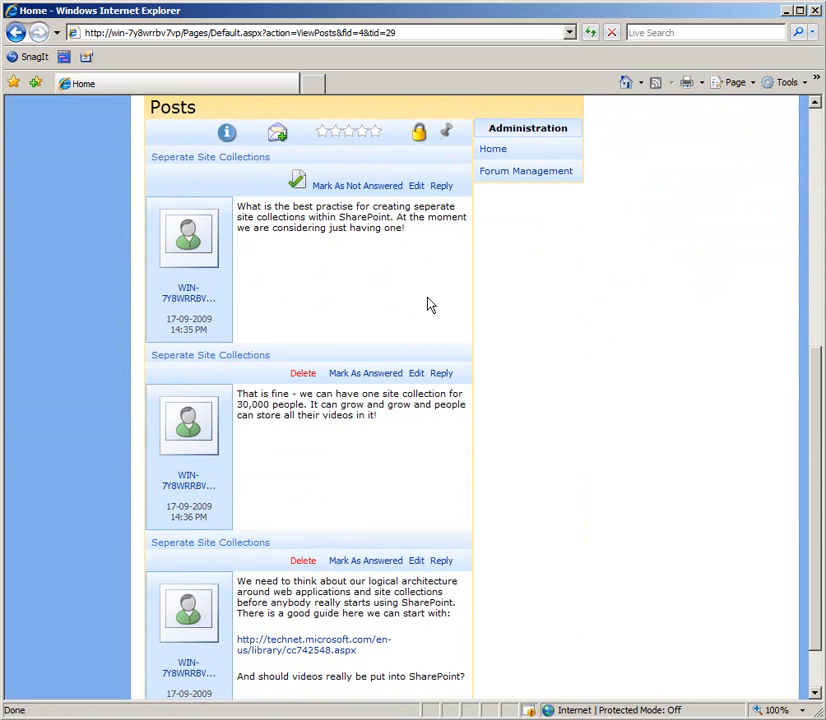
{"action": "mouse_move", "coordinate": [393, 281]}
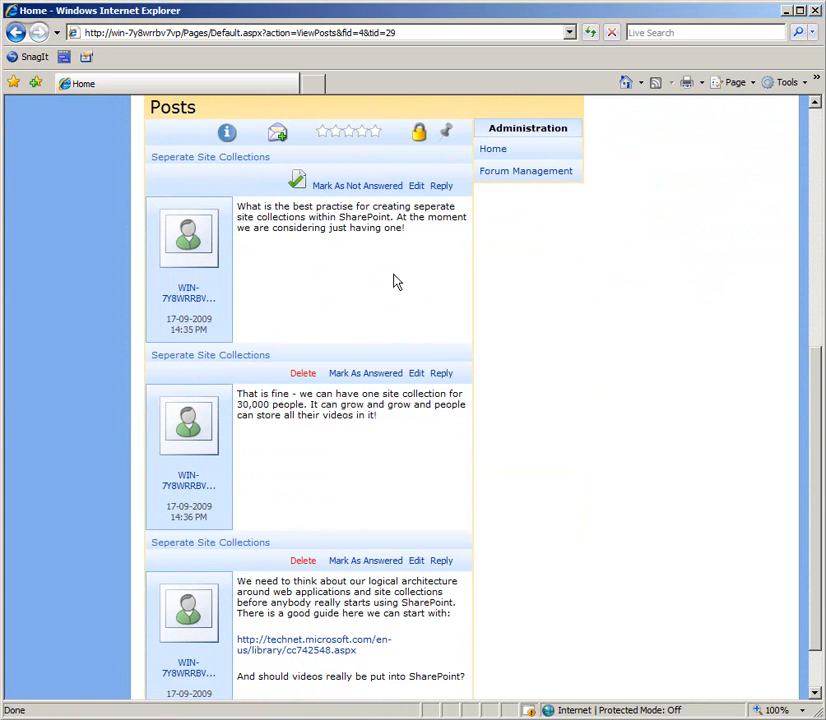
{"action": "mouse_move", "coordinate": [388, 429]}
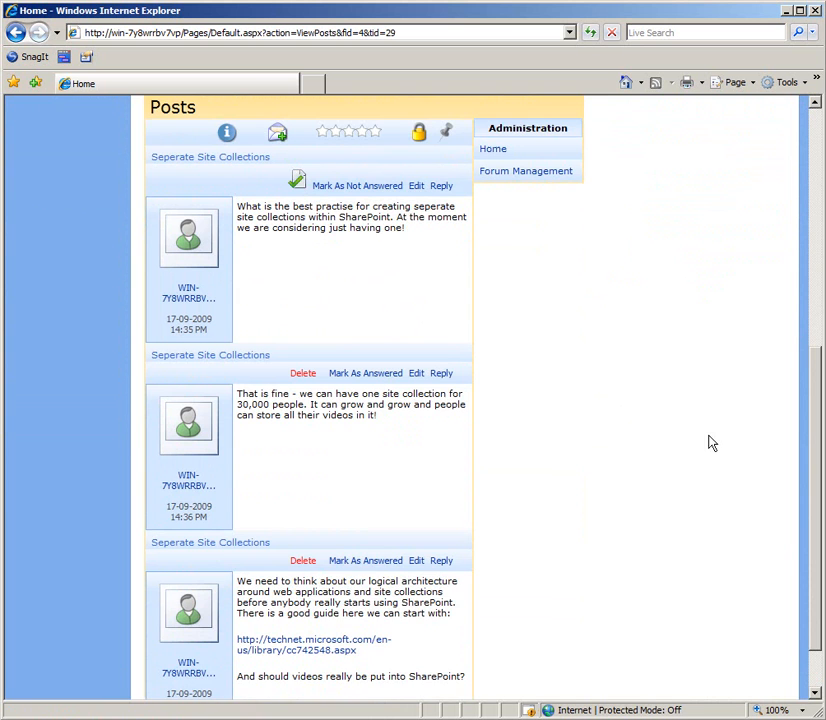
{"action": "scroll", "scroll_direction": "down", "scroll_amount": 3}
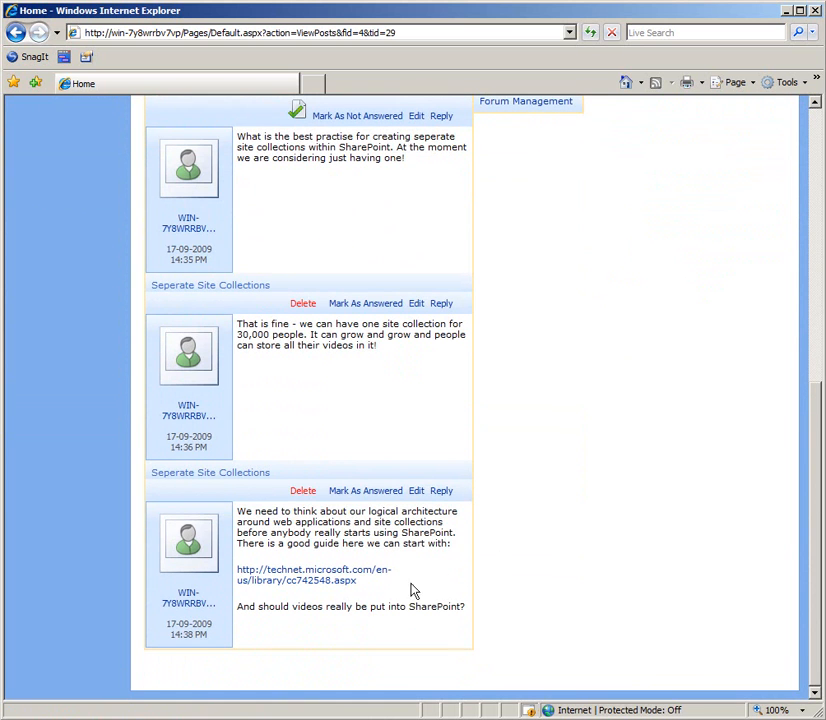
{"action": "mouse_move", "coordinate": [771, 581]}
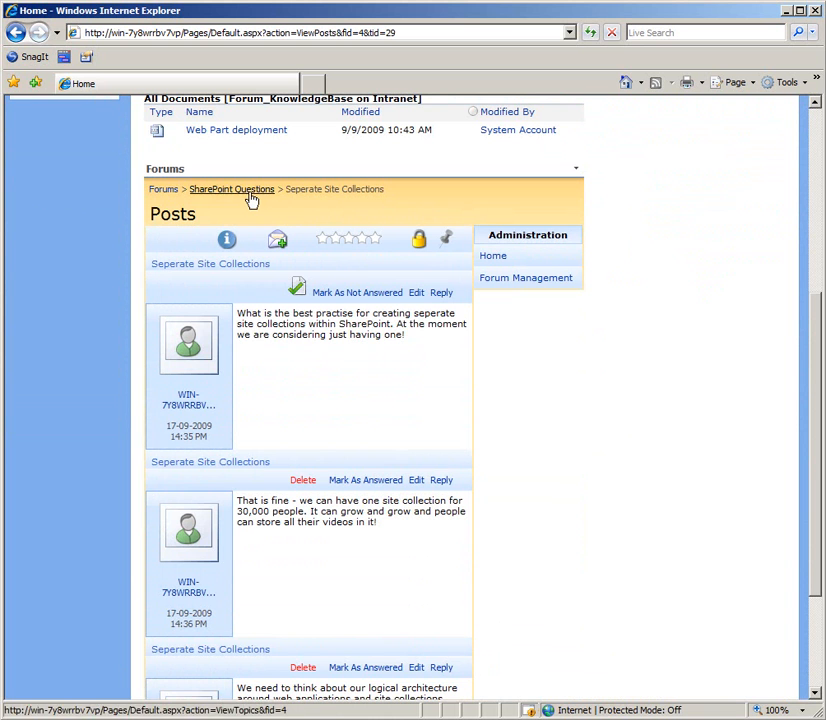
{"action": "mouse_move", "coordinate": [813, 349]}
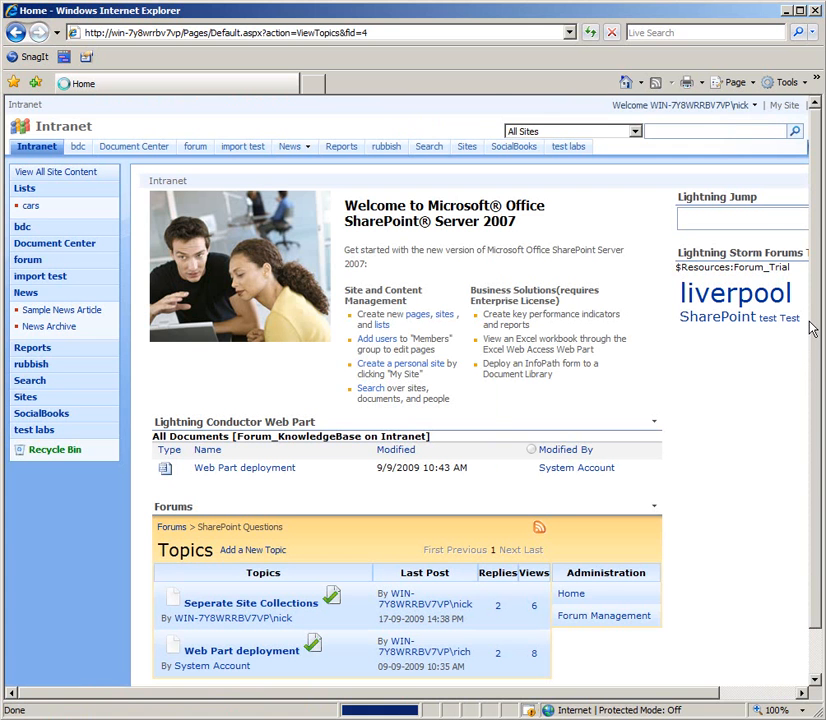
{"action": "scroll", "scroll_direction": "down", "scroll_amount": 3}
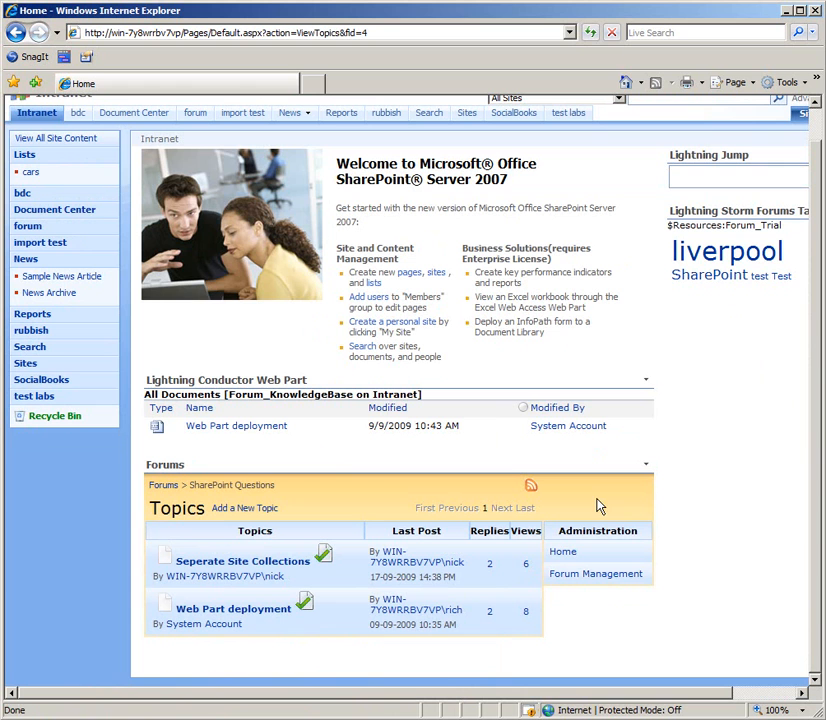
{"action": "mouse_move", "coordinate": [243, 561]}
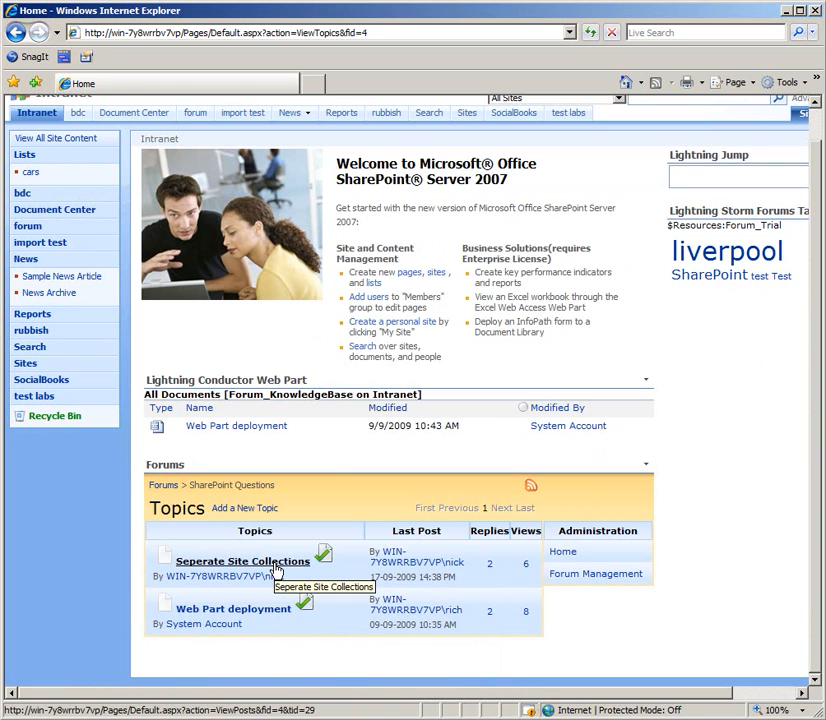
{"action": "left_click", "coordinate": [242, 561]}
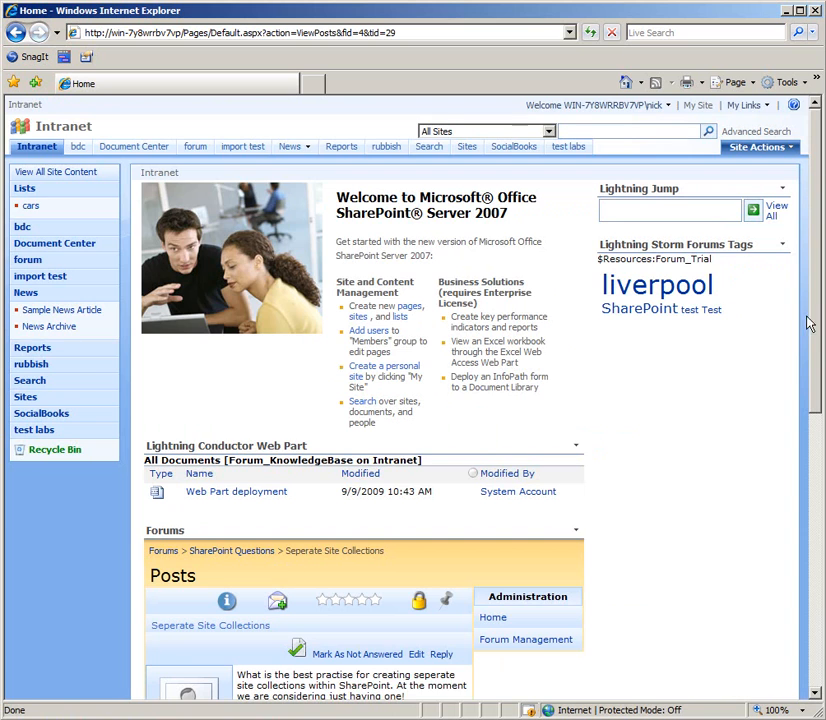
{"action": "scroll", "scroll_direction": "down", "scroll_amount": 3}
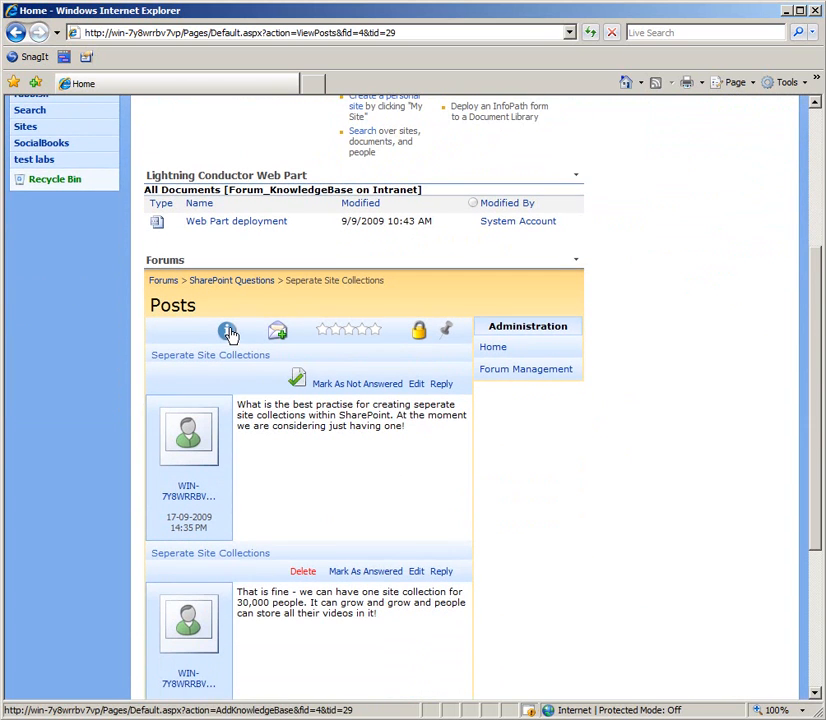
{"action": "mouse_move", "coordinate": [228, 330]}
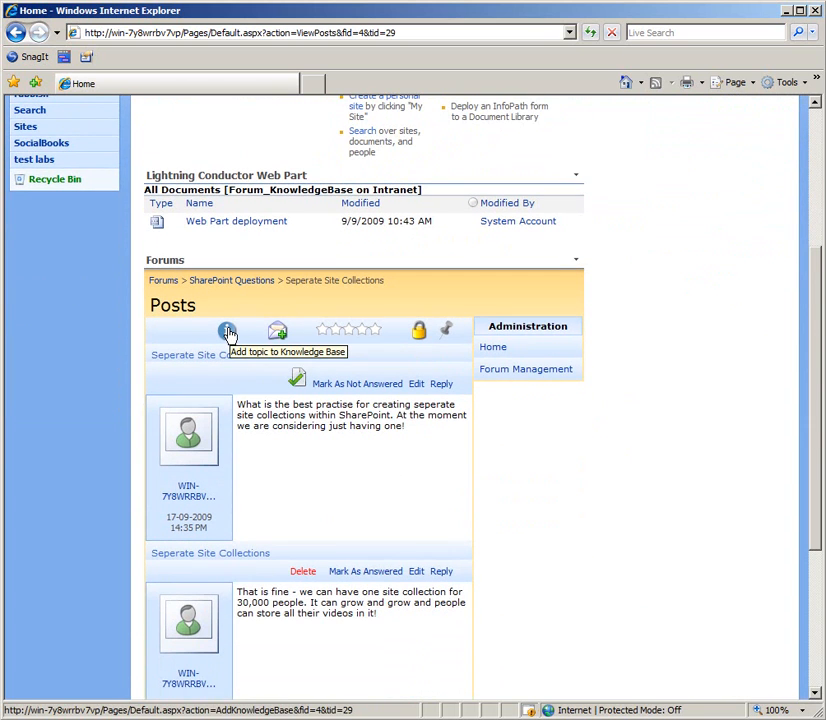
Start adding the topic to the knowledge base and scroll to the prefilled message editor.
{"action": "left_click", "coordinate": [228, 331]}
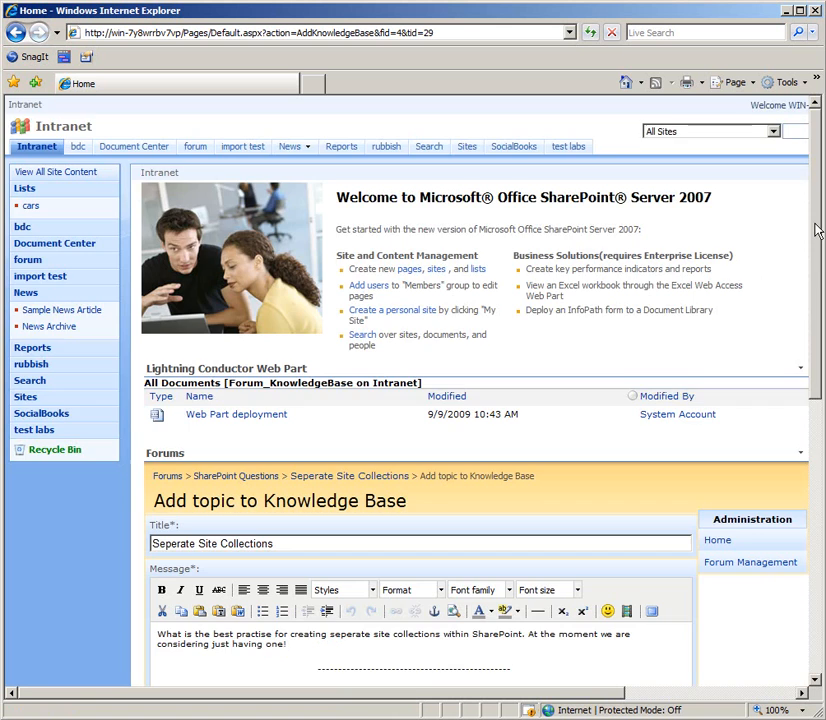
{"action": "scroll", "scroll_direction": "down", "scroll_amount": 3}
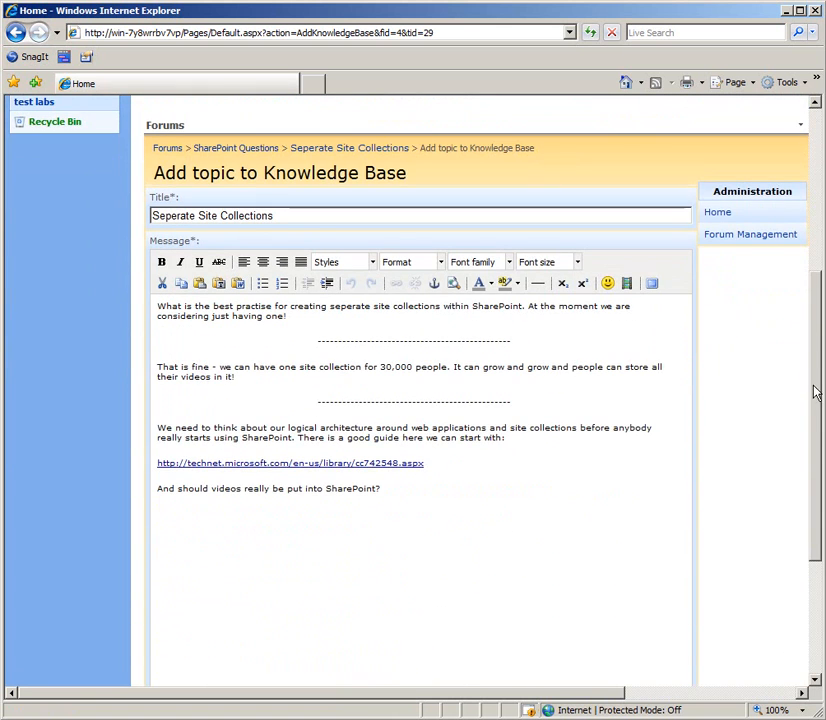
{"action": "mouse_move", "coordinate": [198, 346]}
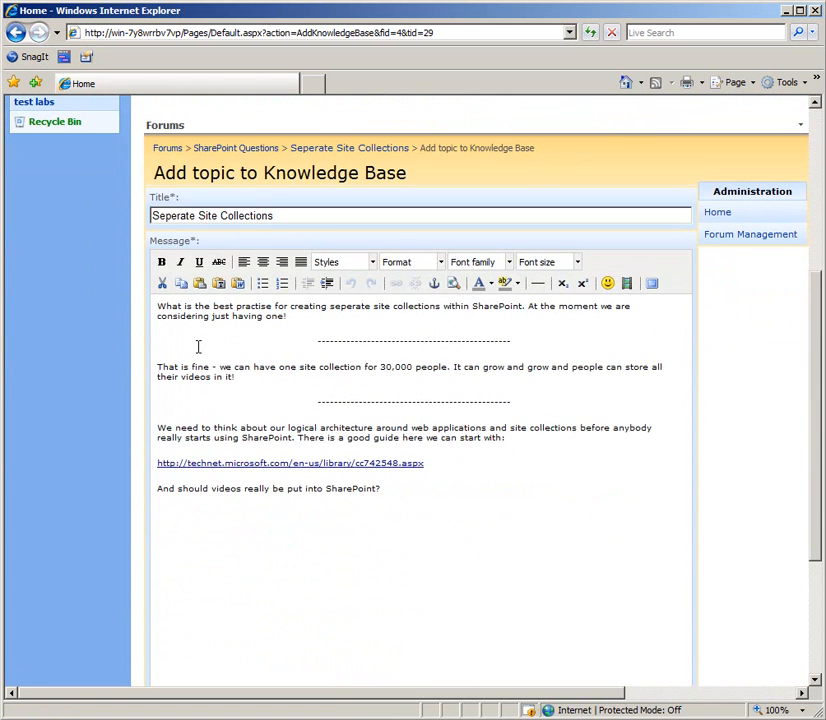
{"action": "mouse_move", "coordinate": [164, 347]}
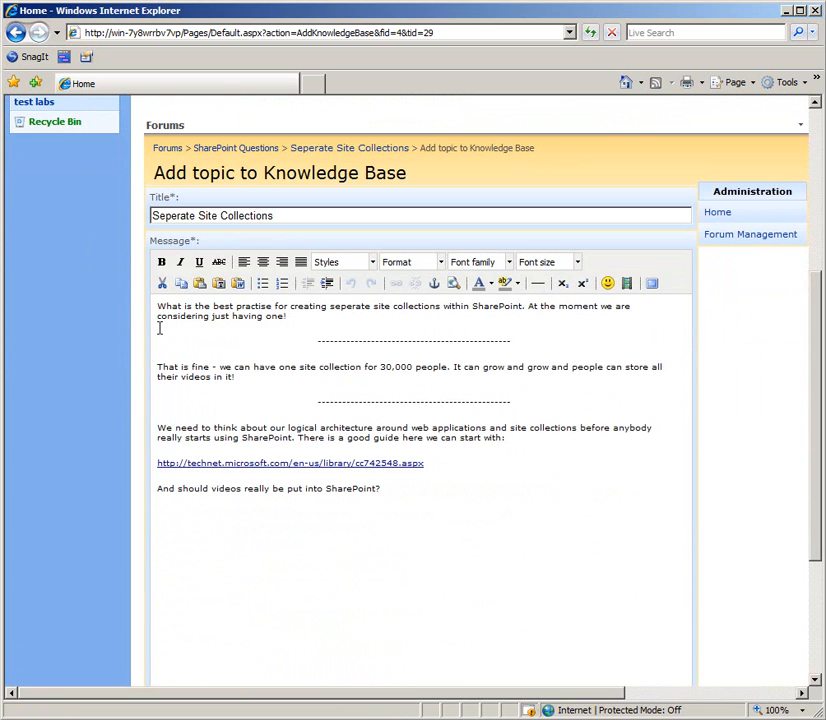
{"action": "mouse_move", "coordinate": [158, 333]}
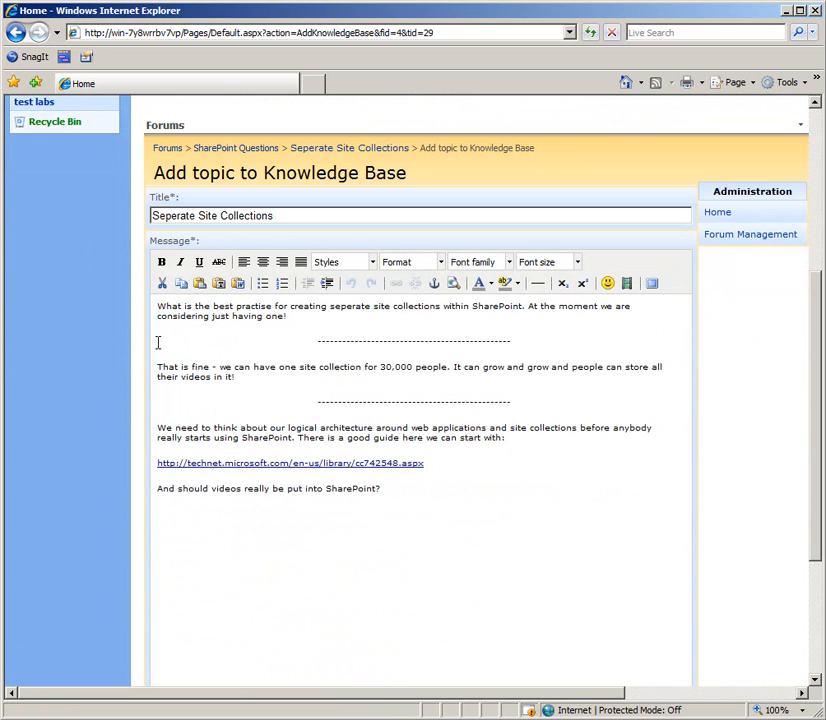
Delete the second reply with its dividers and the closing videos question from the message.
{"action": "left_click_drag", "start_coordinate": [157, 342], "coordinate": [213, 366]}
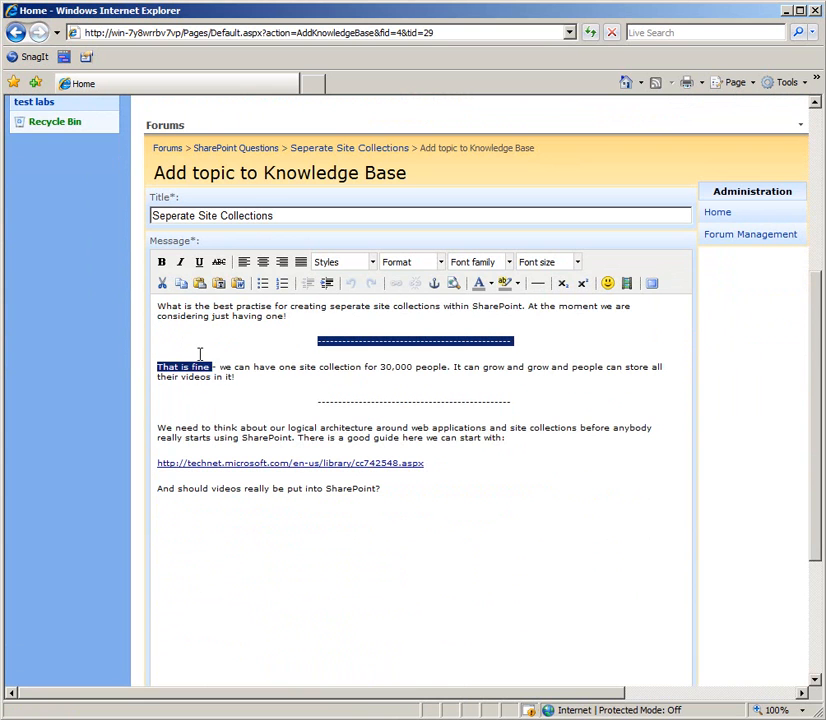
{"action": "left_click_drag", "start_coordinate": [200, 366], "coordinate": [555, 390]}
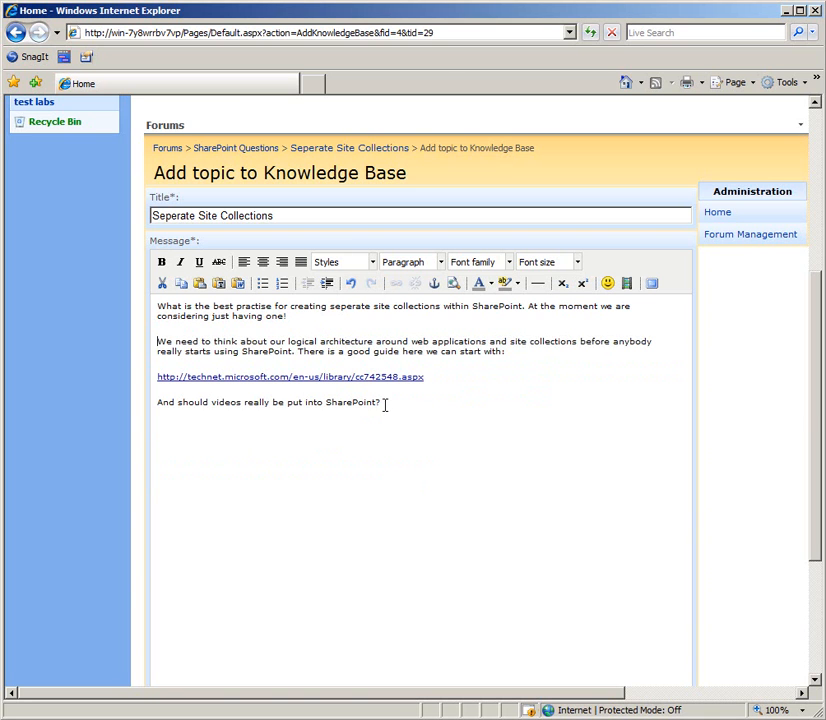
{"action": "left_click_drag", "start_coordinate": [211, 402], "coordinate": [381, 402]}
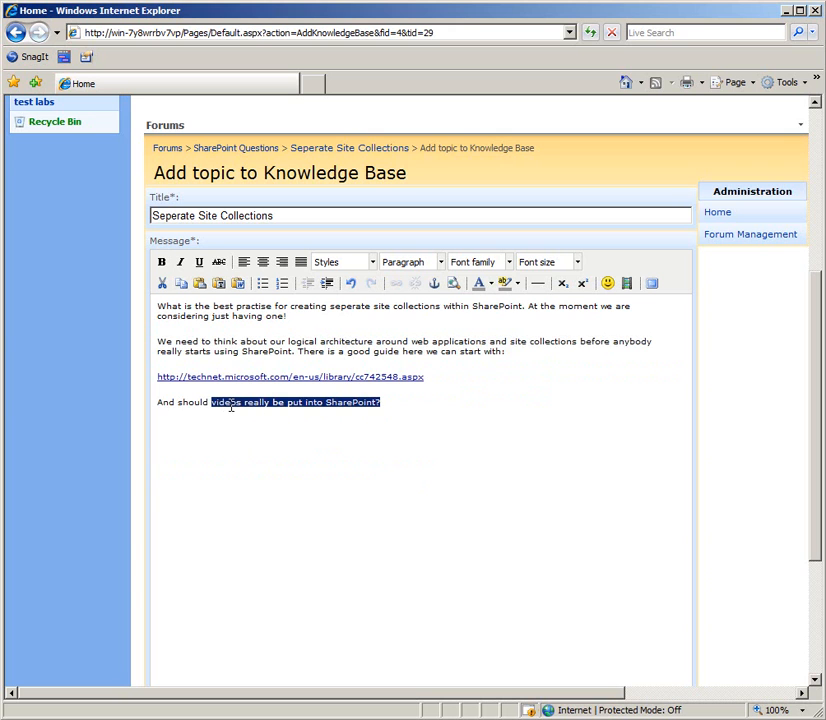
{"action": "triple_click", "coordinate": [267, 402]}
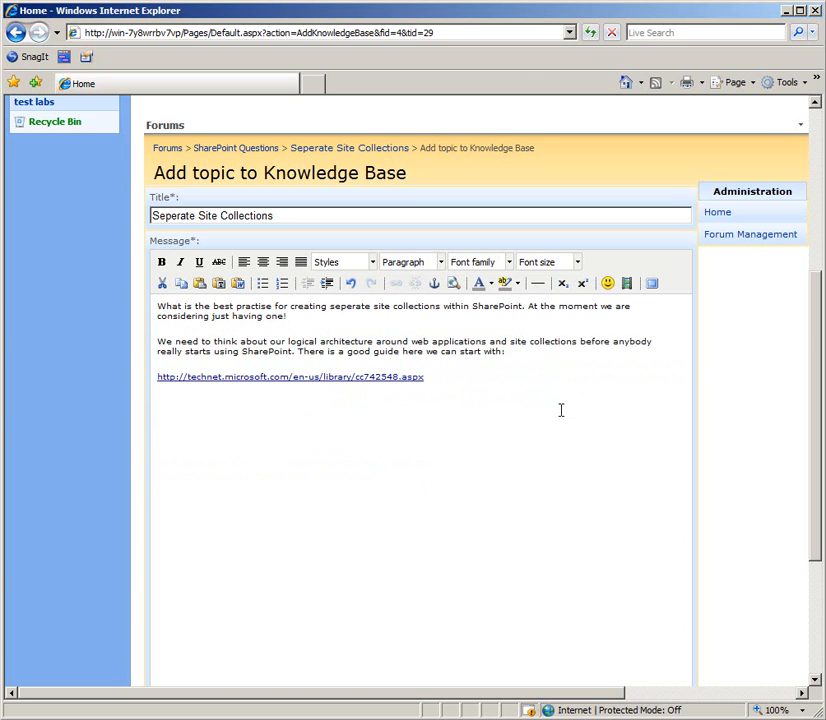
{"action": "scroll", "scroll_direction": "down", "scroll_amount": 3}
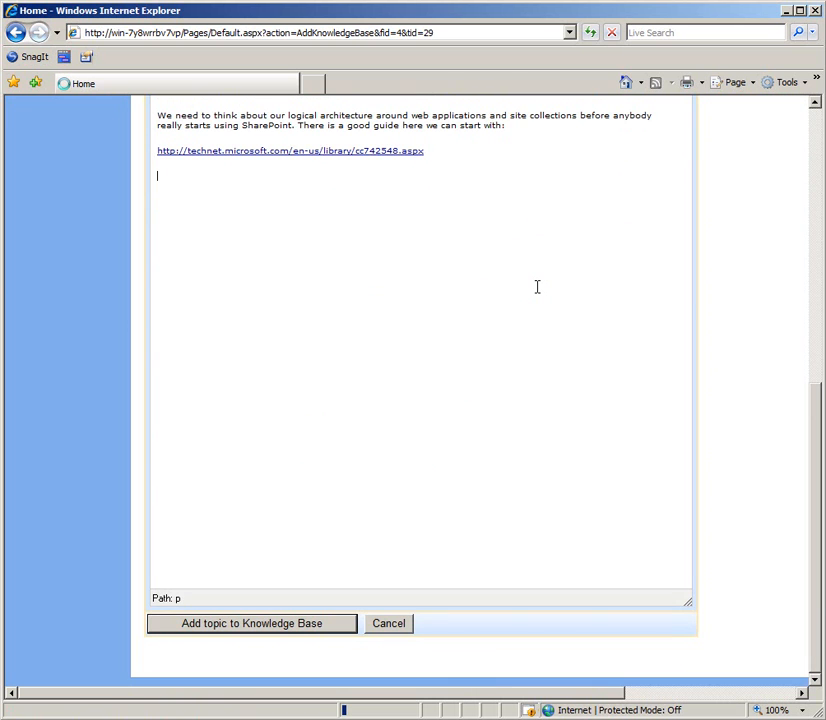
Submit the trimmed Seperate Site Collections topic with the Add topic to Knowledge Base button.
{"action": "left_click", "coordinate": [251, 623]}
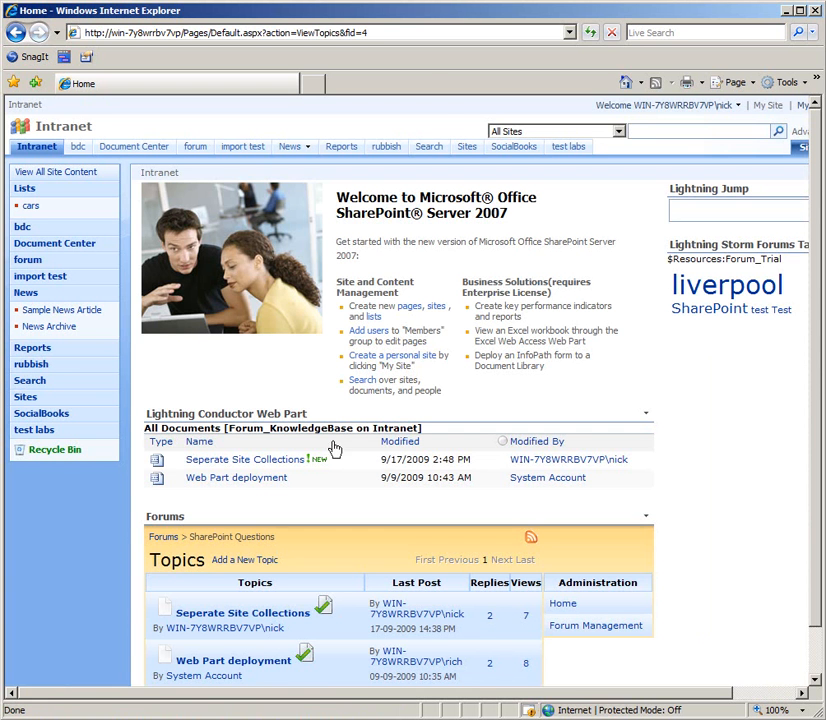
{"action": "mouse_move", "coordinate": [248, 410]}
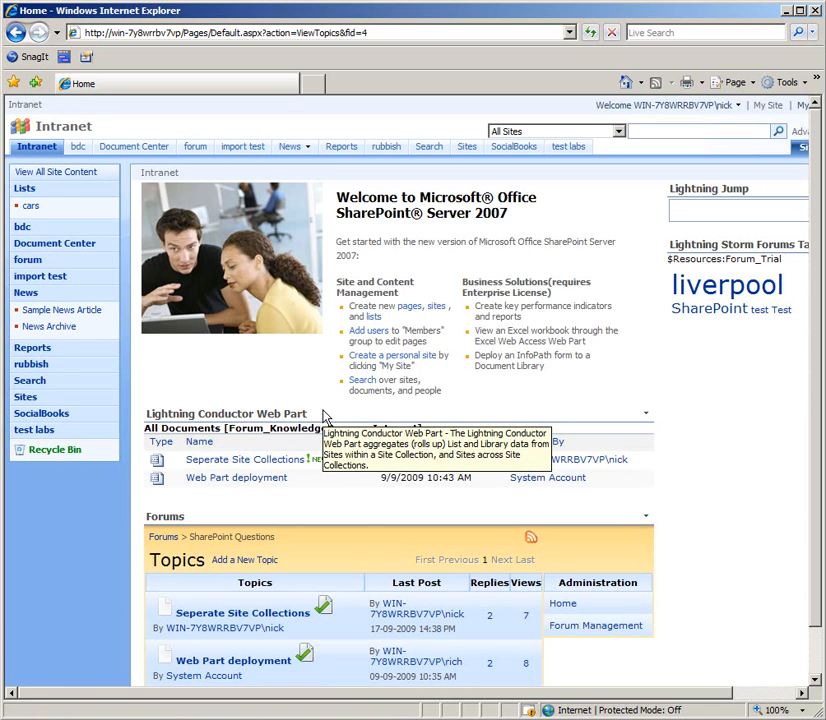
{"action": "mouse_move", "coordinate": [500, 521]}
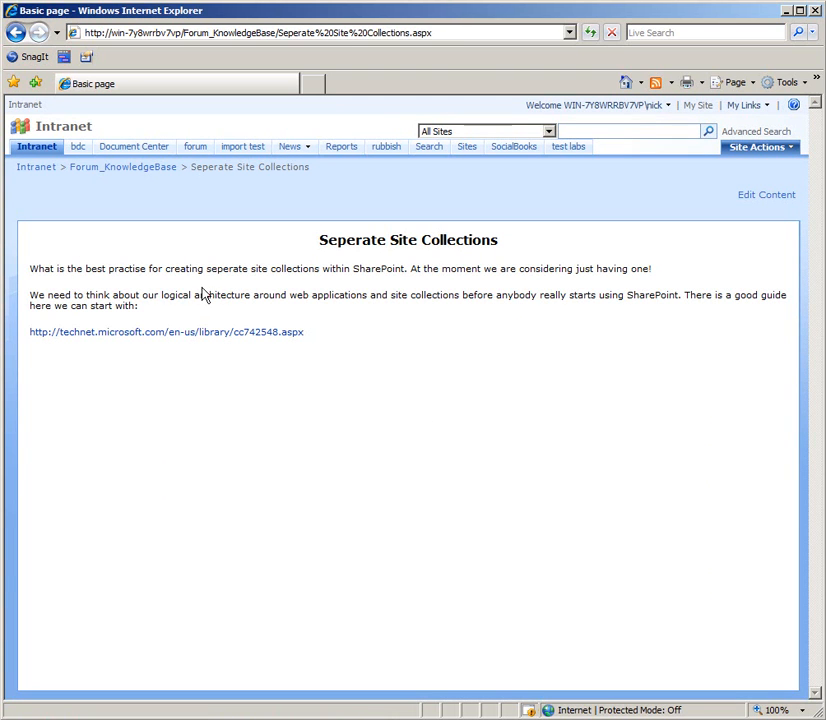
{"action": "mouse_move", "coordinate": [417, 344]}
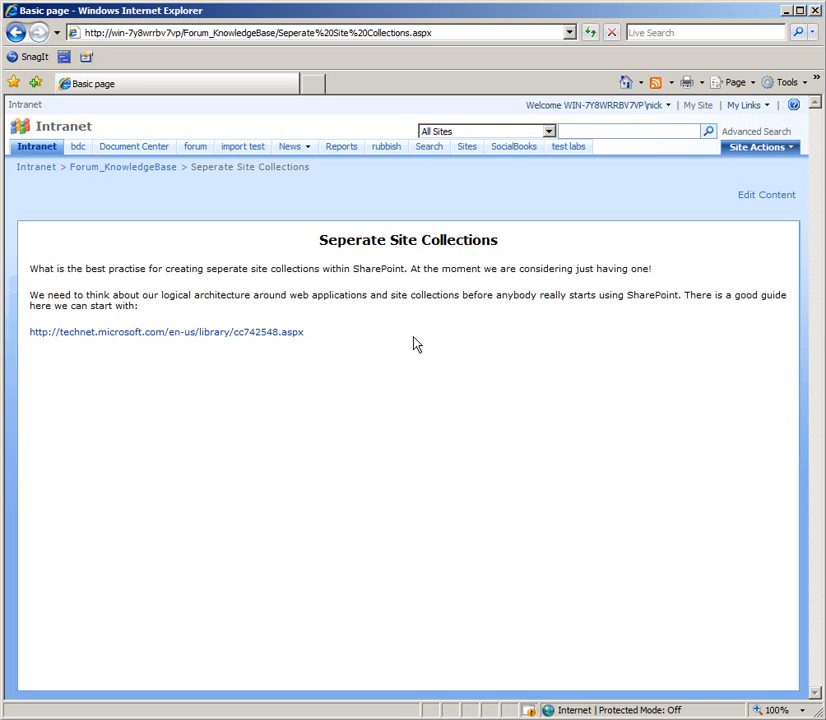
{"action": "mouse_move", "coordinate": [123, 167]}
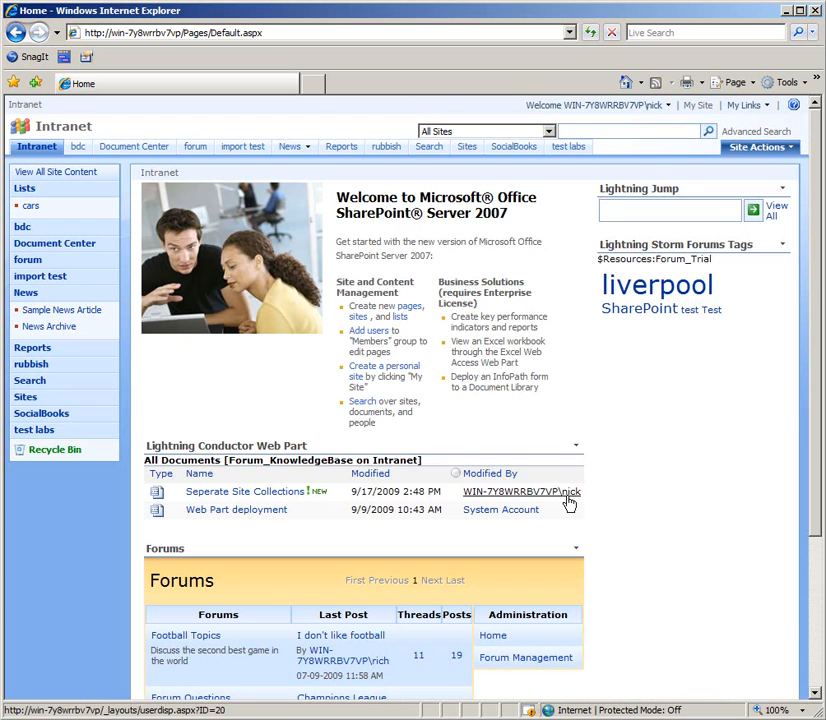
{"action": "mouse_move", "coordinate": [283, 539]}
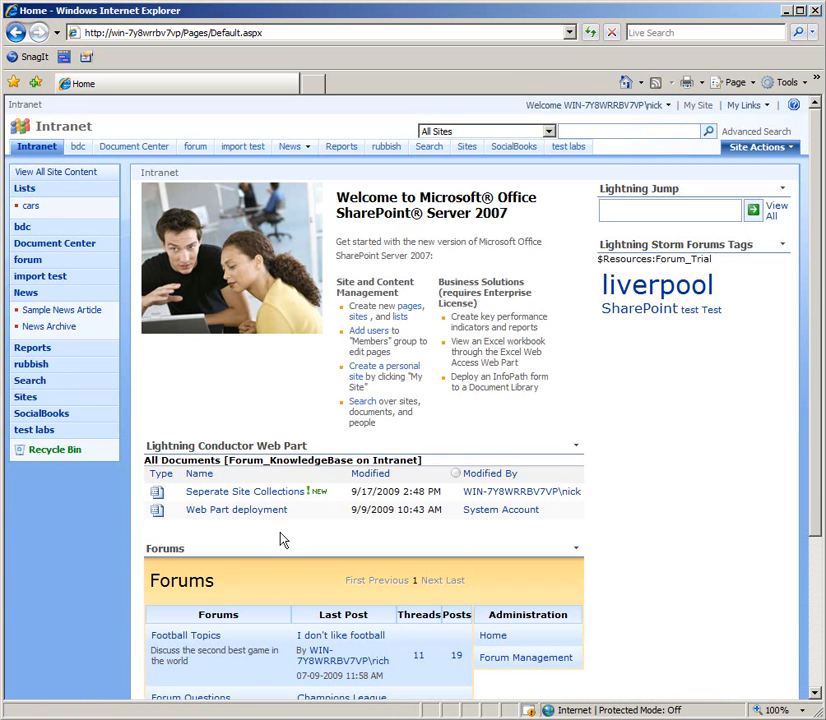